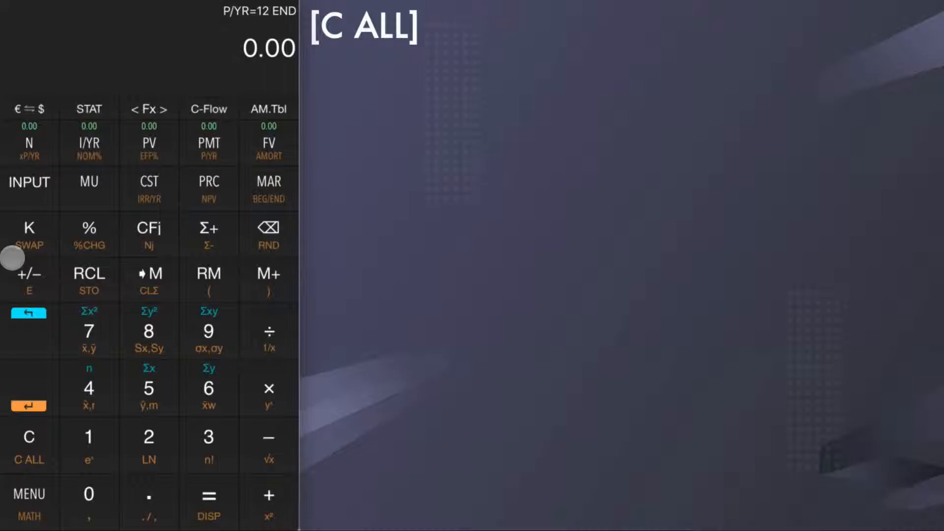
Clear all stored calculator values with shift C ALL.
left_click(149, 280)
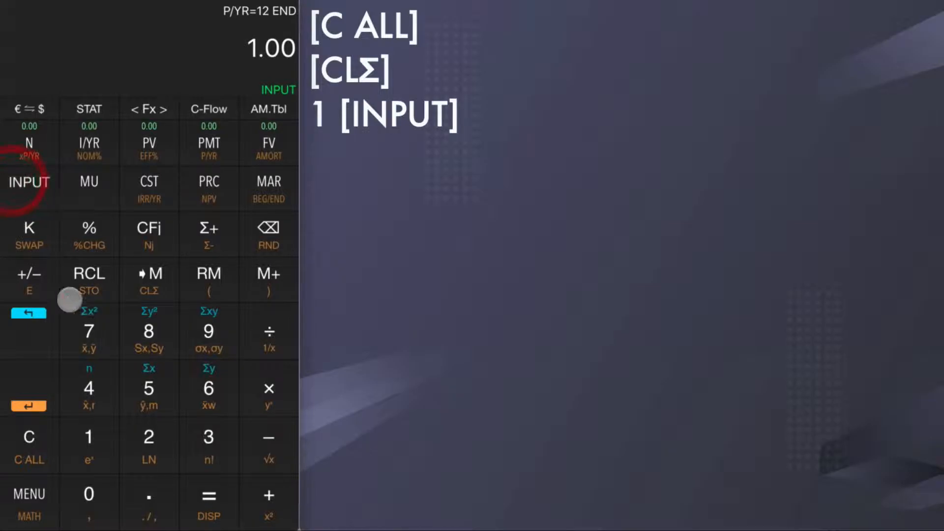
Record months 1–3 sales (1000, 1121, 1306) as statistics data points.
left_click(89, 502)
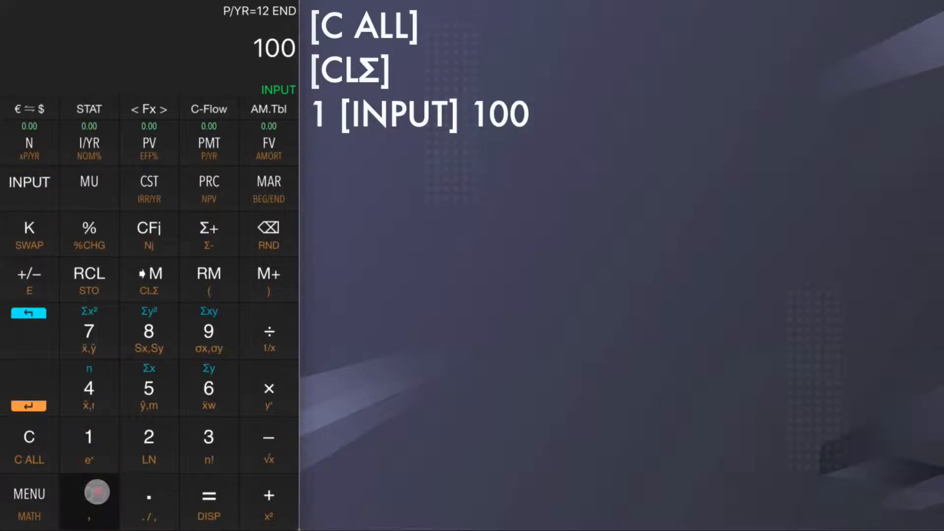
left_click(209, 233)
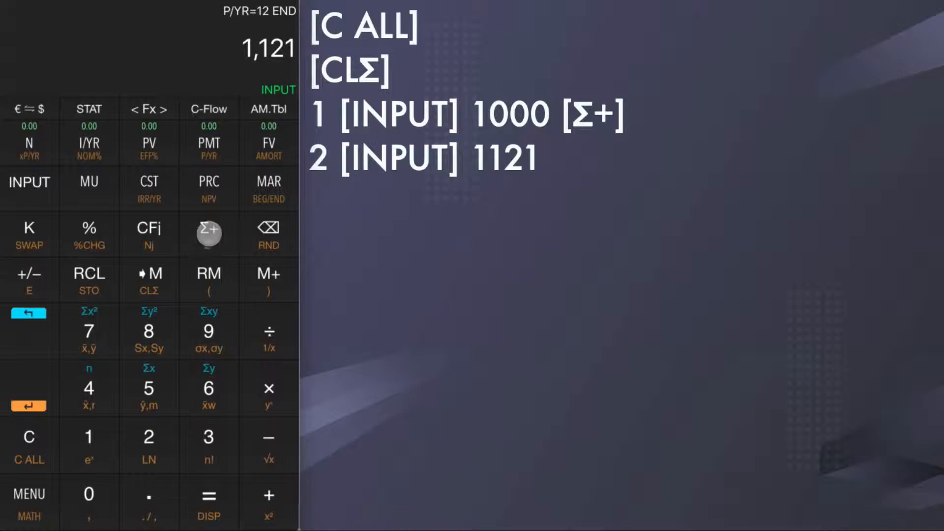
left_click(209, 233)
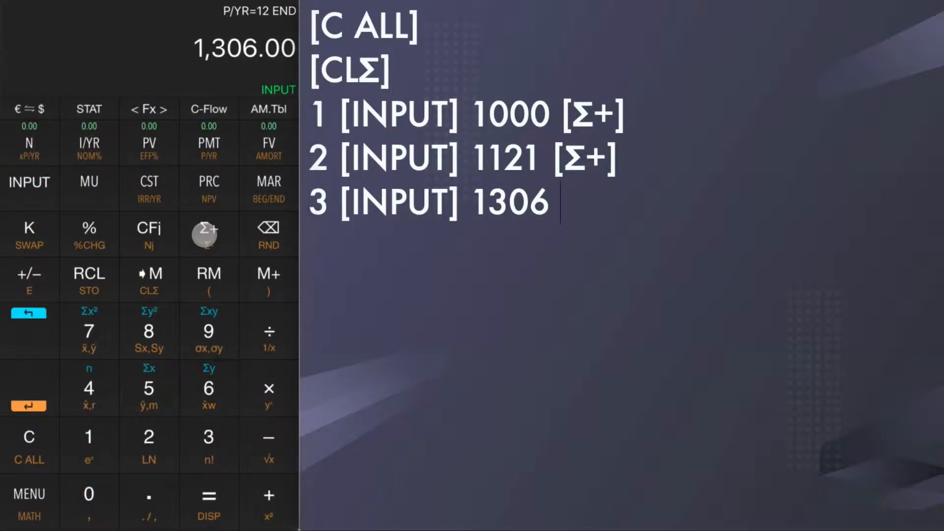
left_click(208, 234)
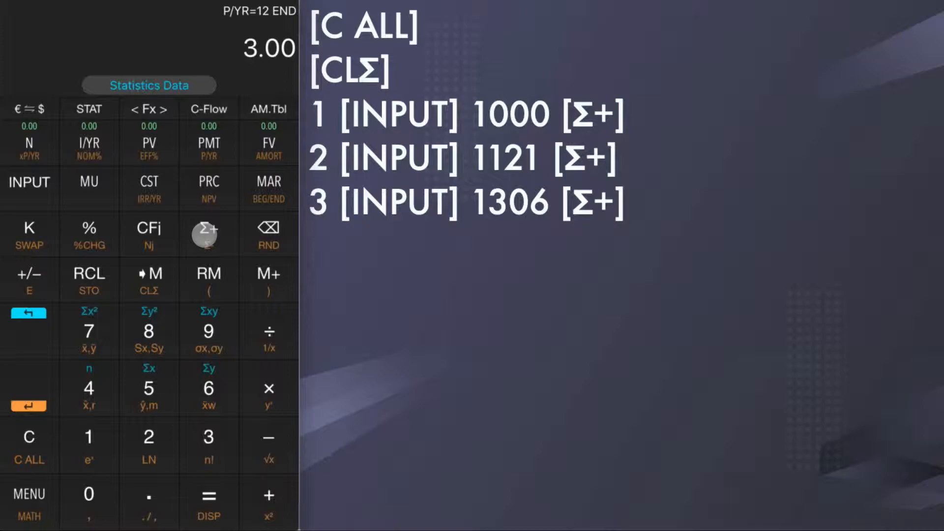
left_click(89, 496)
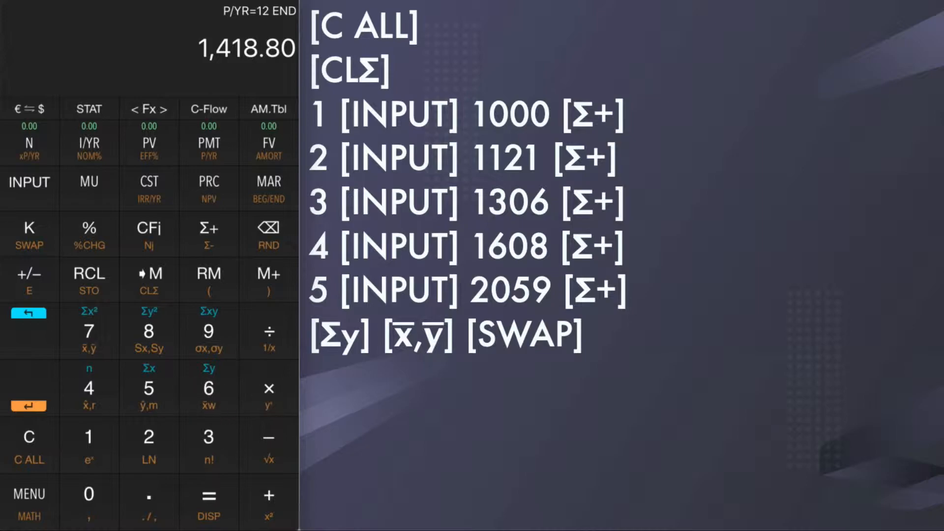
Add months 4 and 5 (1608, 2059) and show the 1,418.80 sales average.
left_click(210, 389)
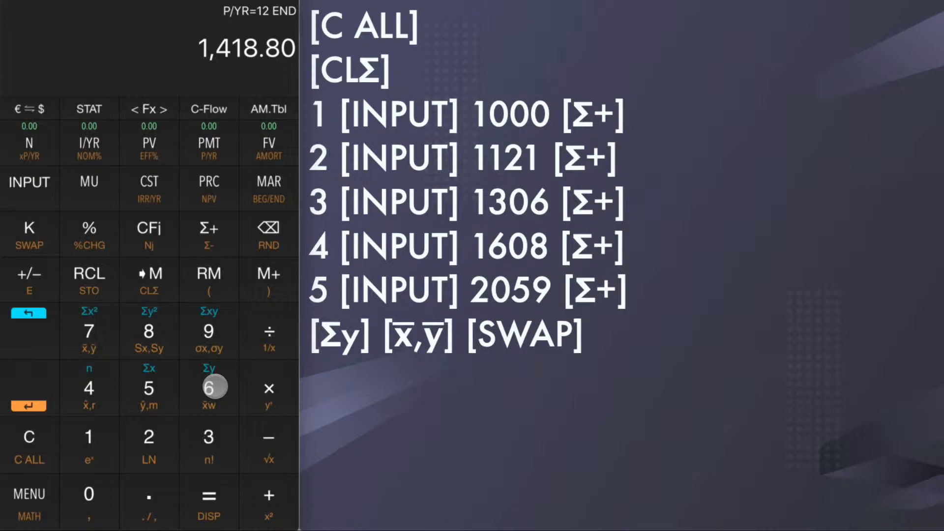
Enter 6 as the month for the regression sales estimate.
left_click(209, 387)
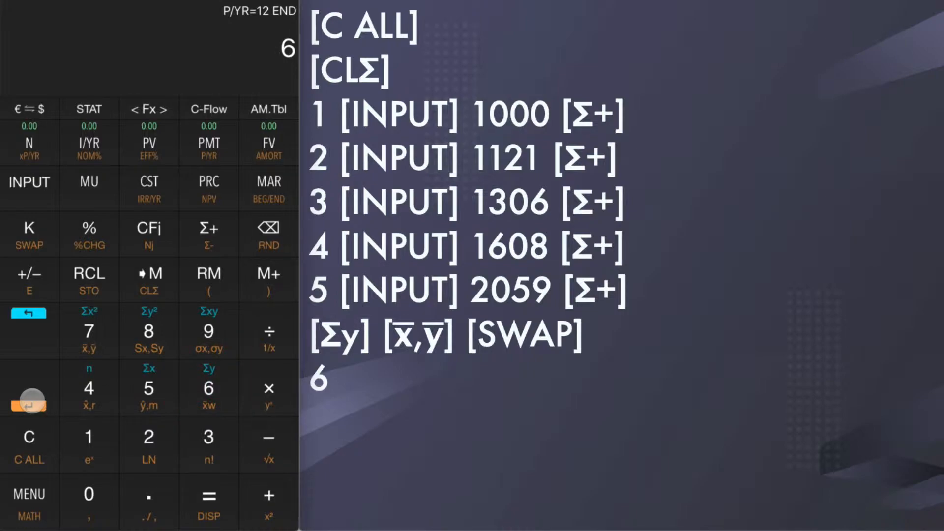